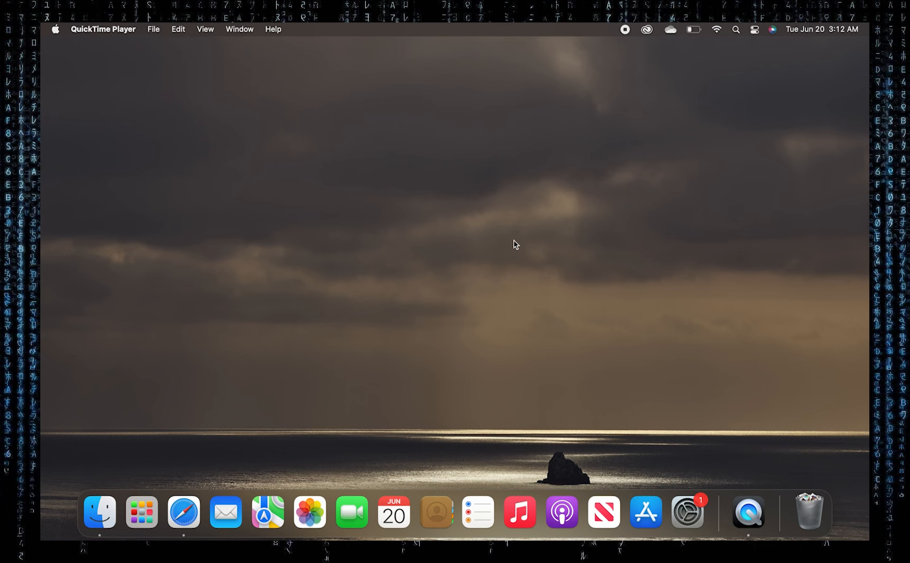
Step: Launch Safari from the Dock so its start page appears
click(183, 512)
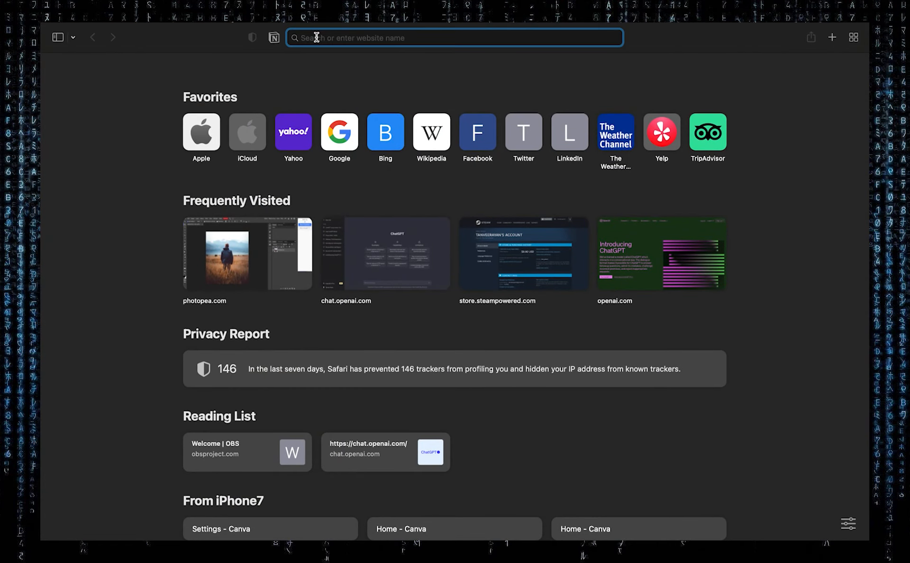
Step: Navigate to openai.com via the 'chatg' address-bar suggestion to reach the plugins announcement
text(chatg)
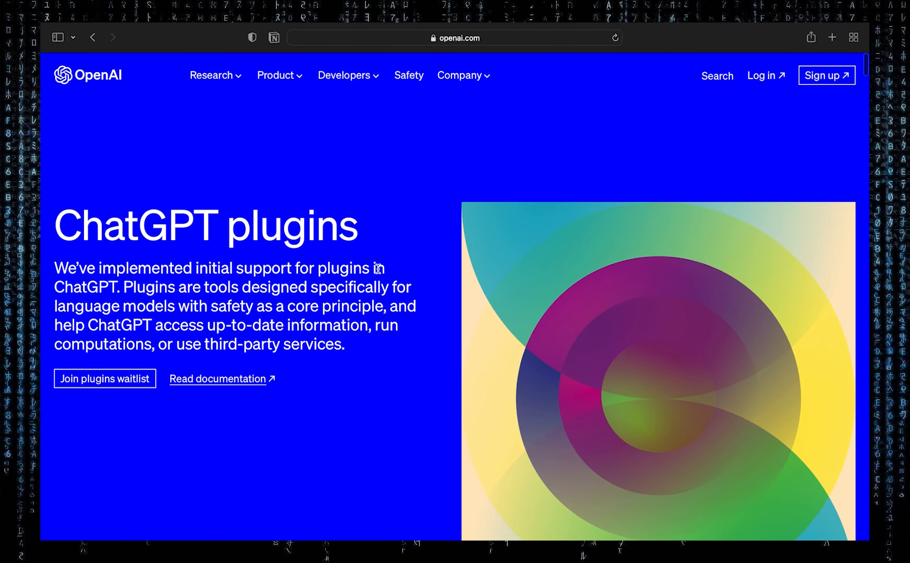
click(211, 75)
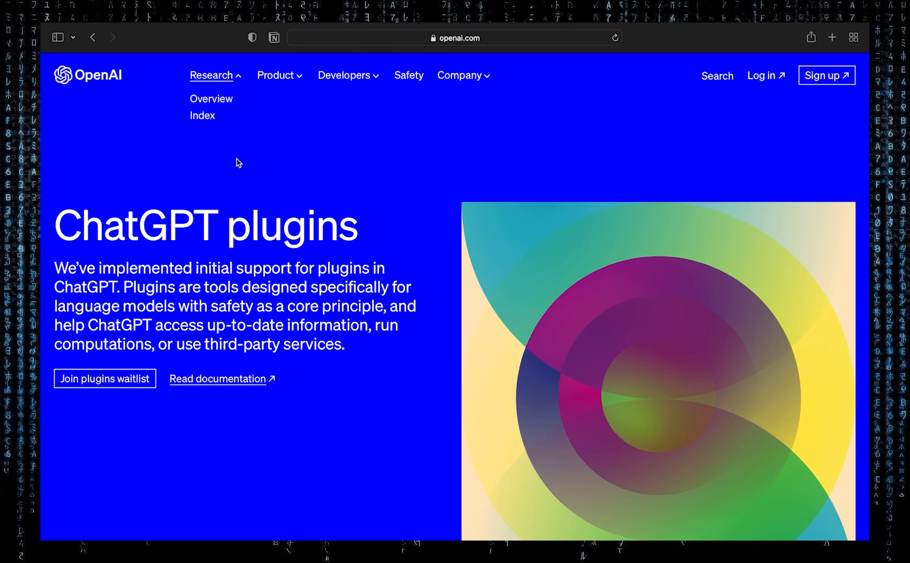
scroll(down, 3)
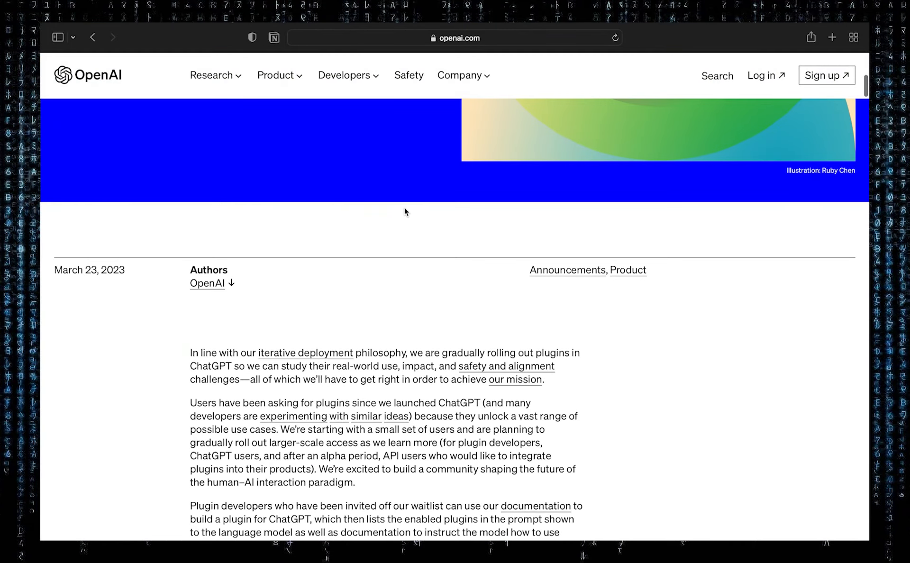
scroll(down, 3)
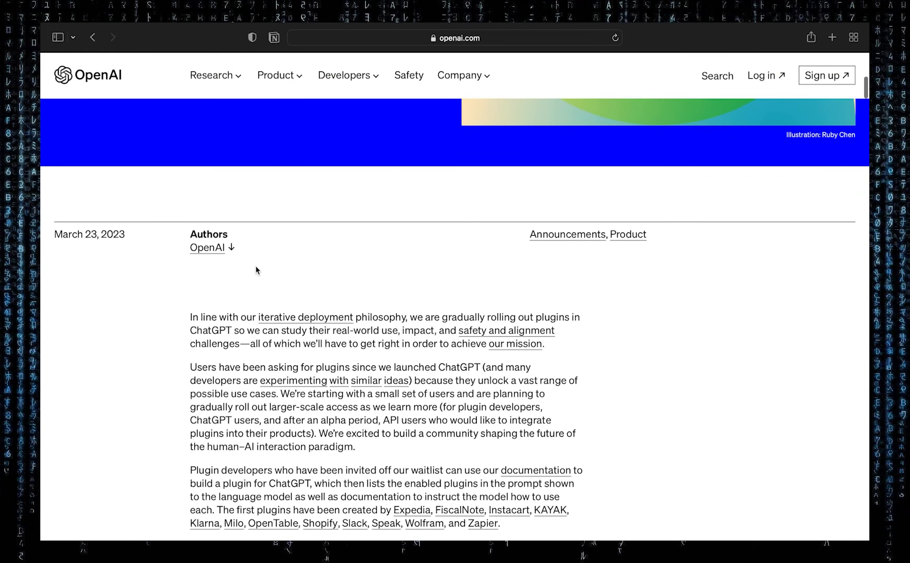
scroll(down, 3)
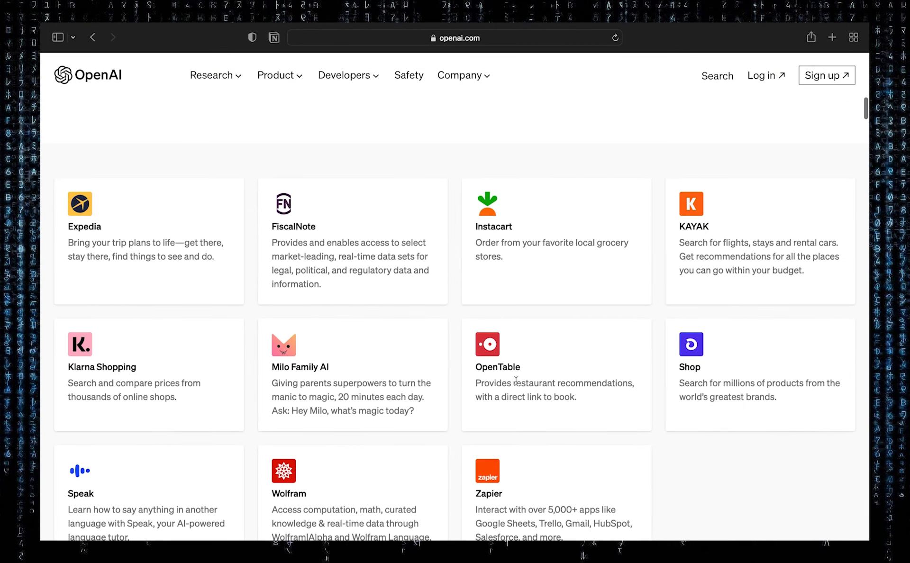
scroll(down, 3)
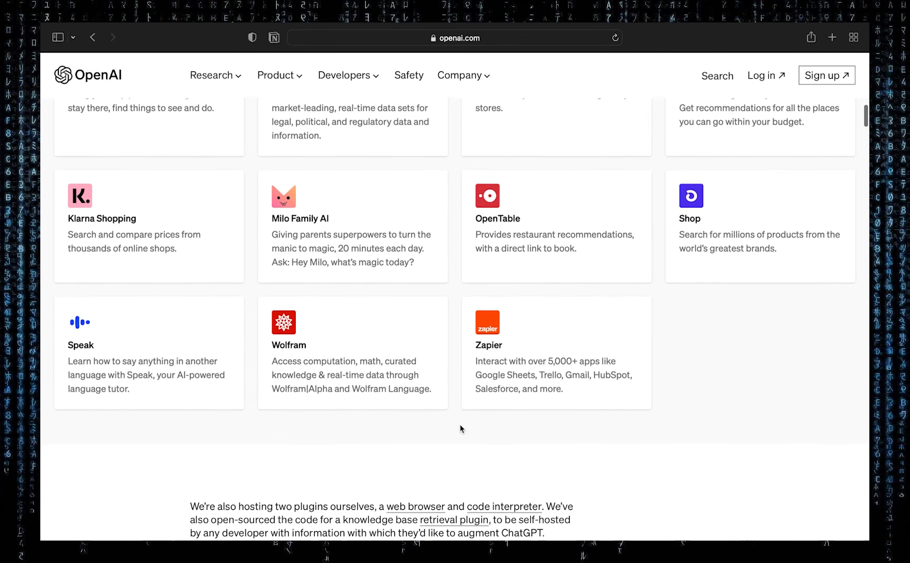
scroll(down, 3)
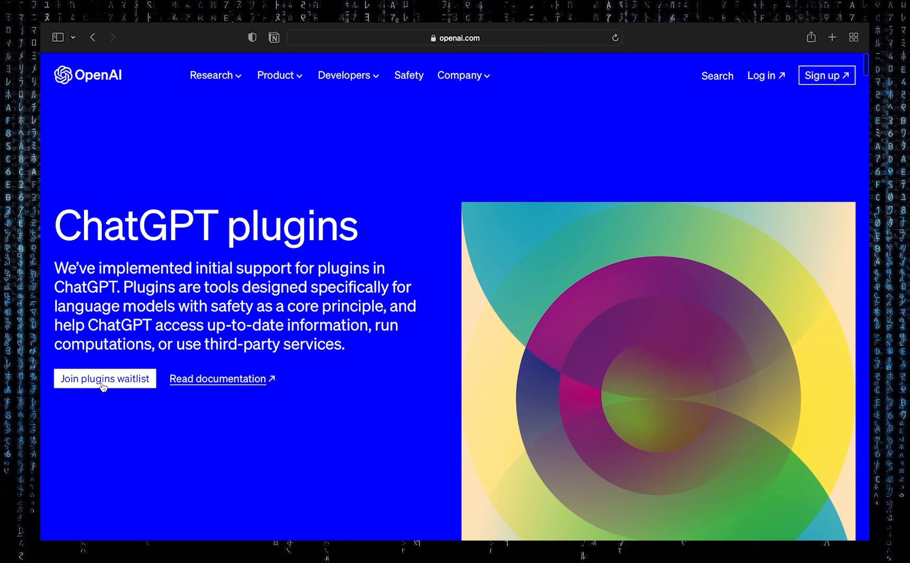
Step: Follow 'Join plugins waitlist' and bring the empty Join waitlist form into view
click(104, 378)
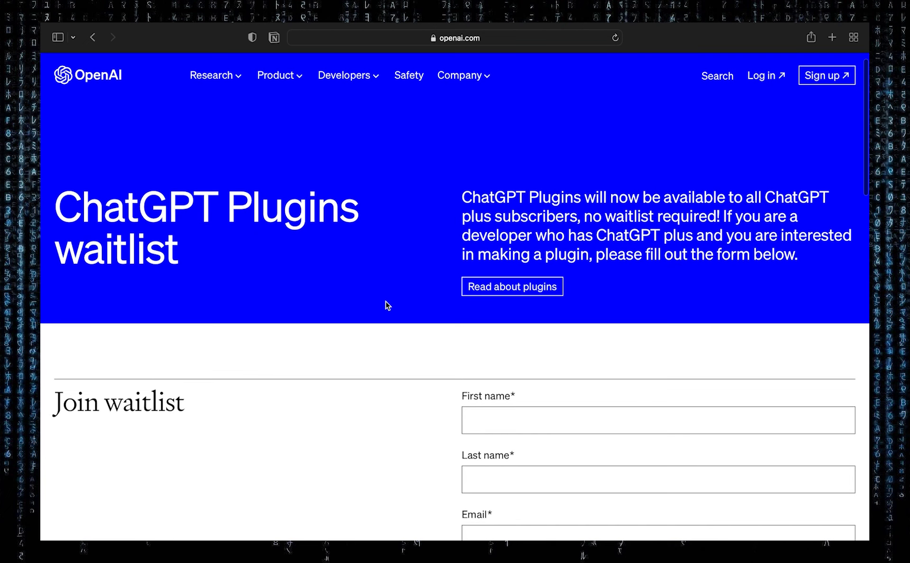
scroll(down, 3)
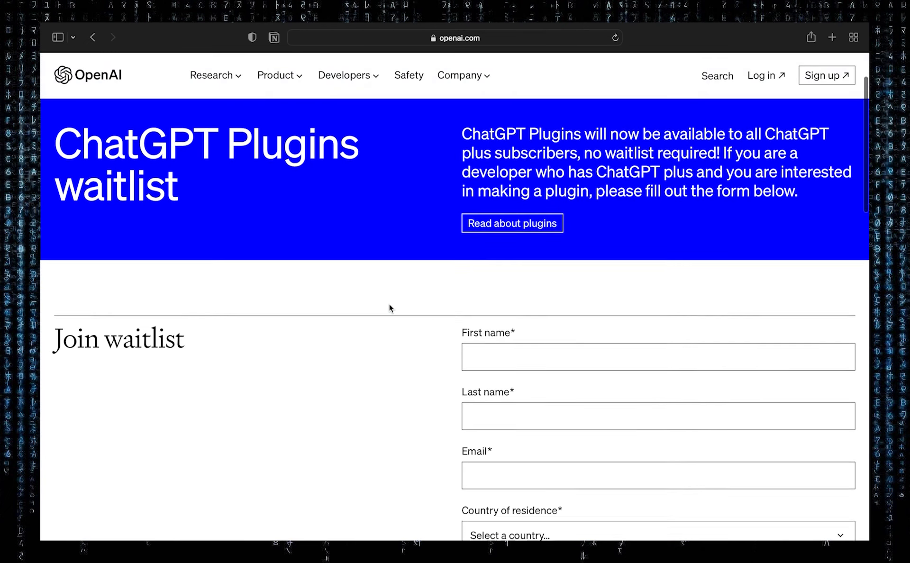
scroll(down, 3)
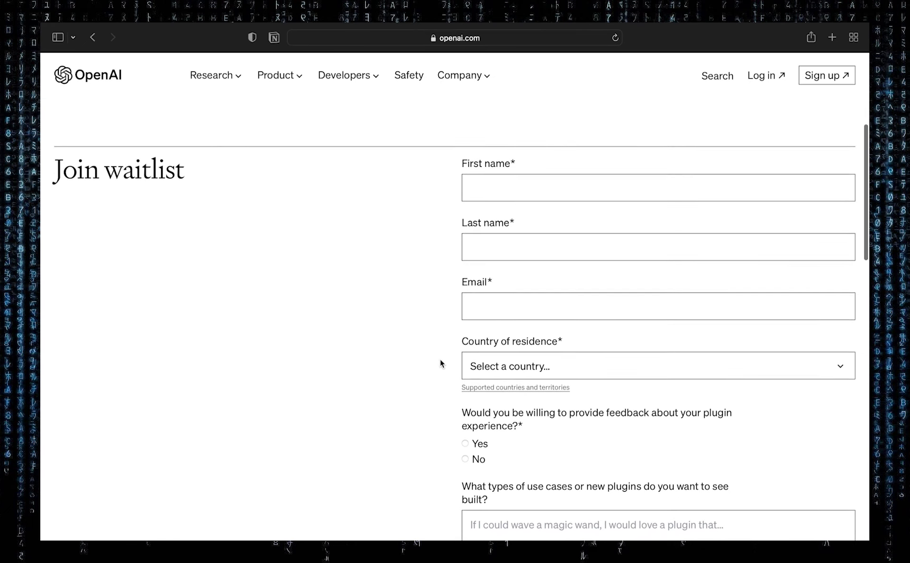
scroll(down, 3)
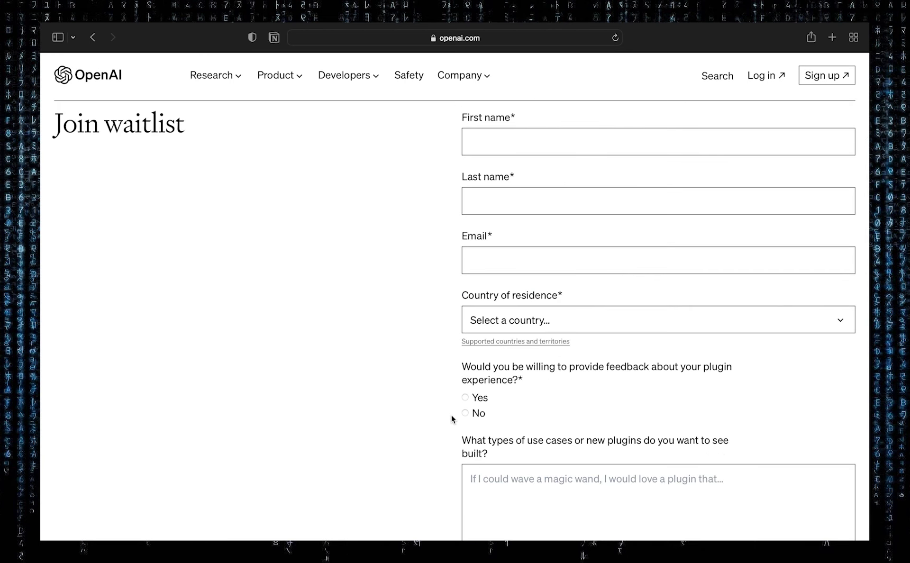
Step: Answer Yes to giving plugin feedback and choose 'I am a developer and want to build a plugin'
click(464, 397)
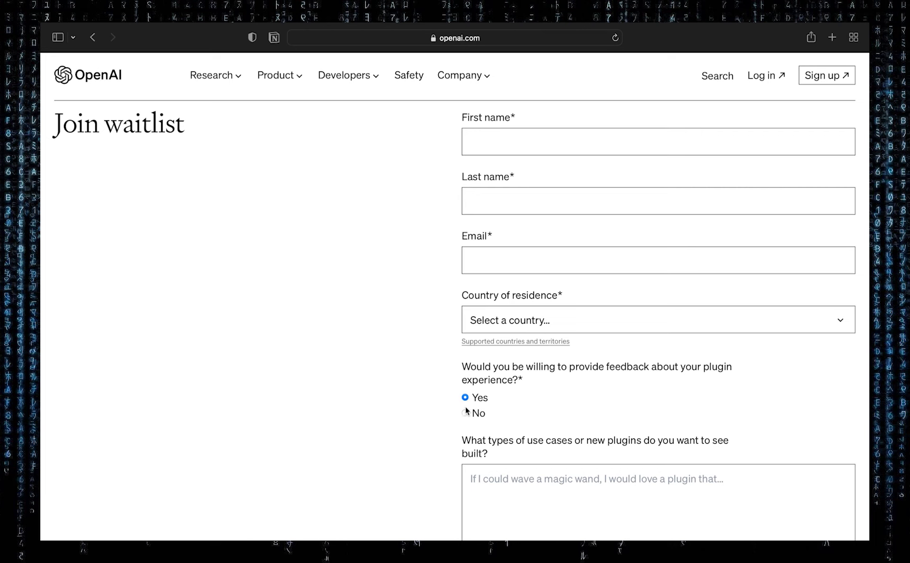
scroll(down, 3)
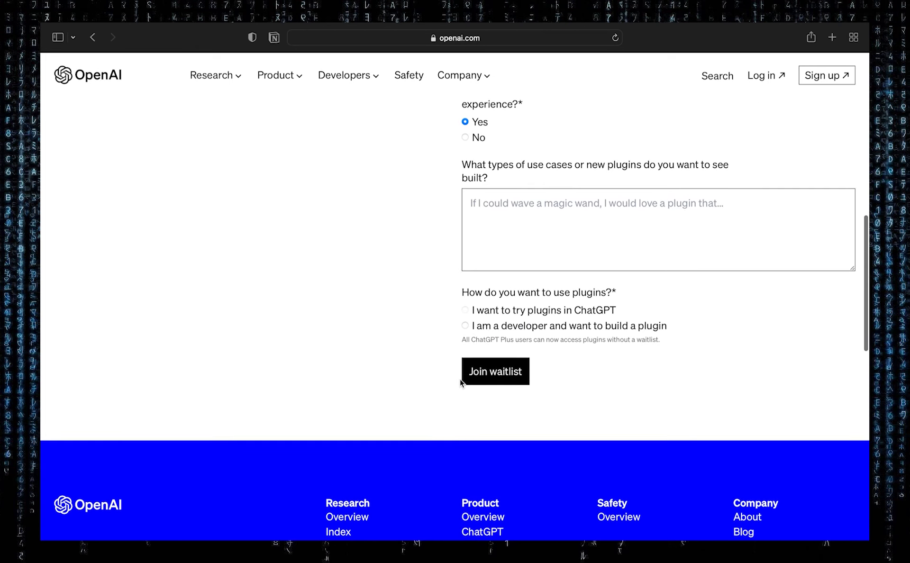
click(465, 326)
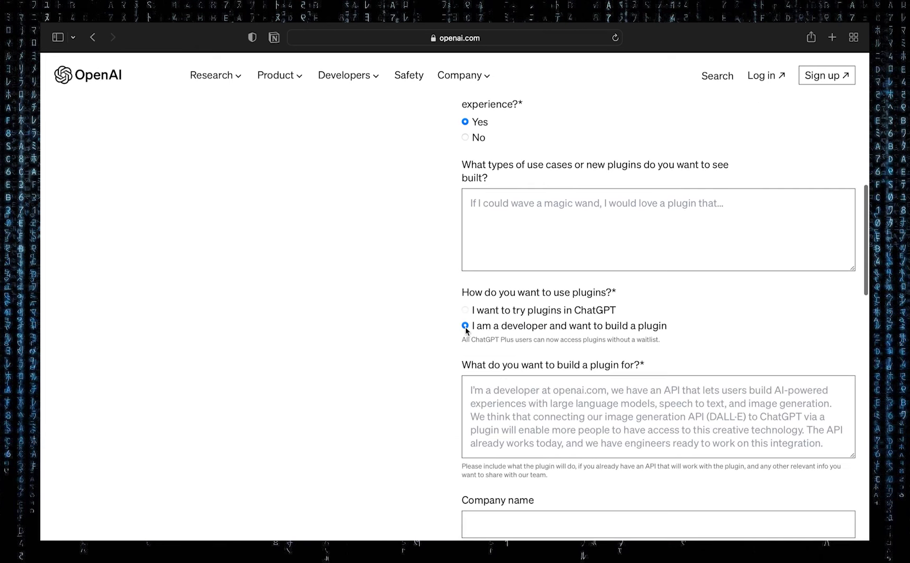
scroll(down, 3)
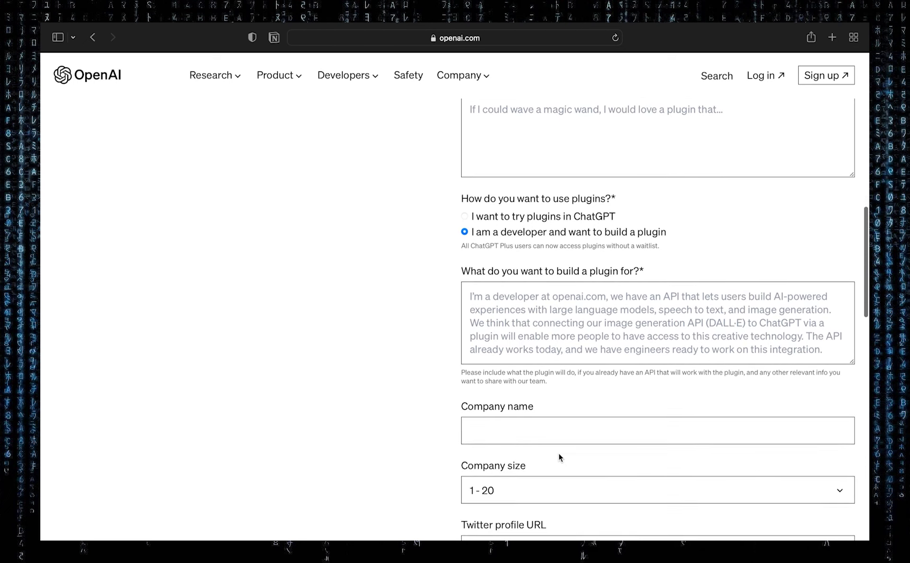
scroll(down, 3)
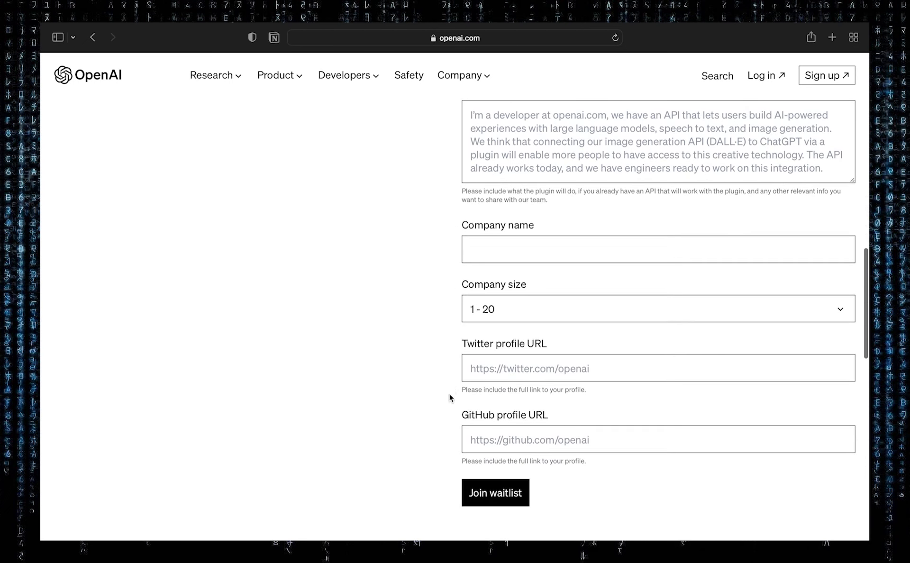
scroll(down, 3)
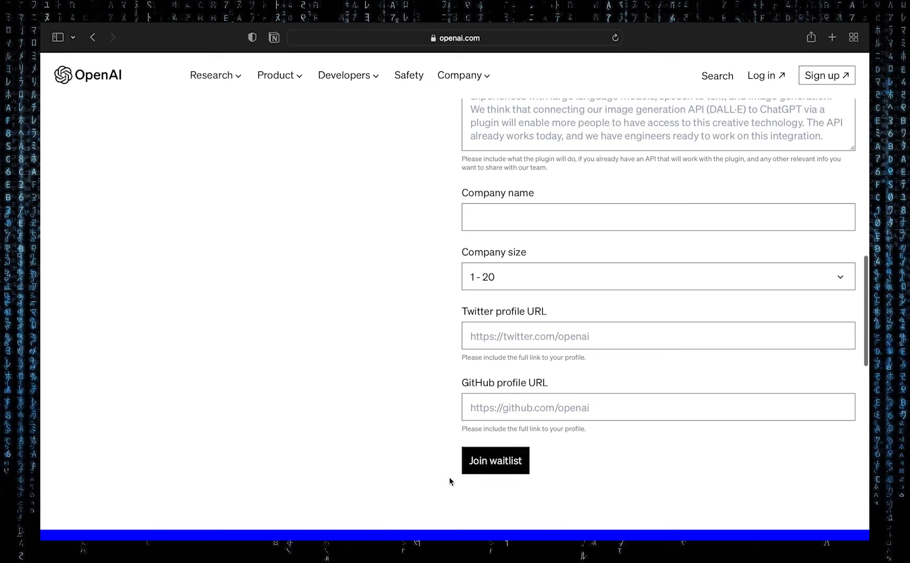